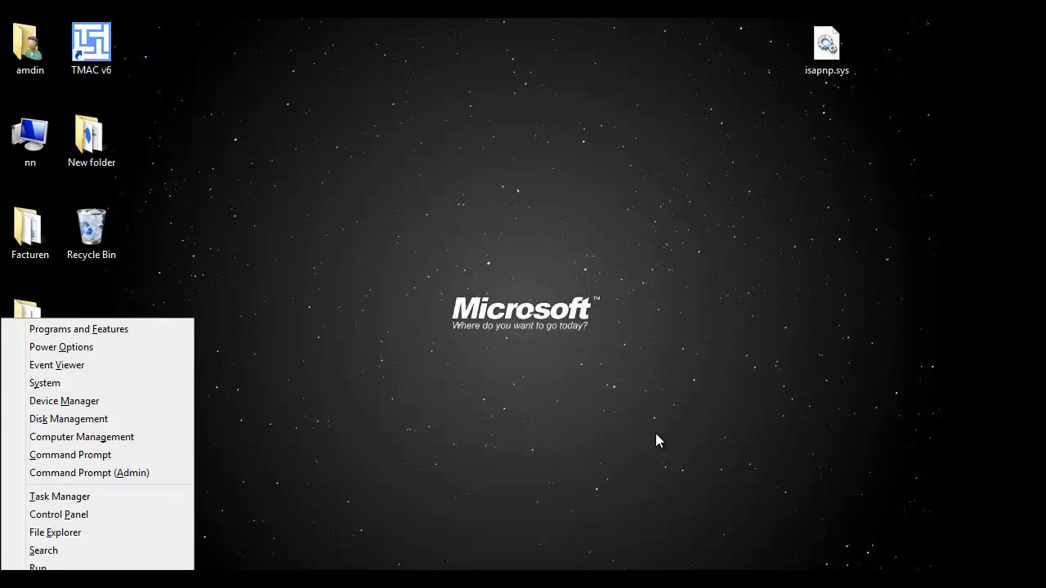
pyautogui.moveTo(134, 400)
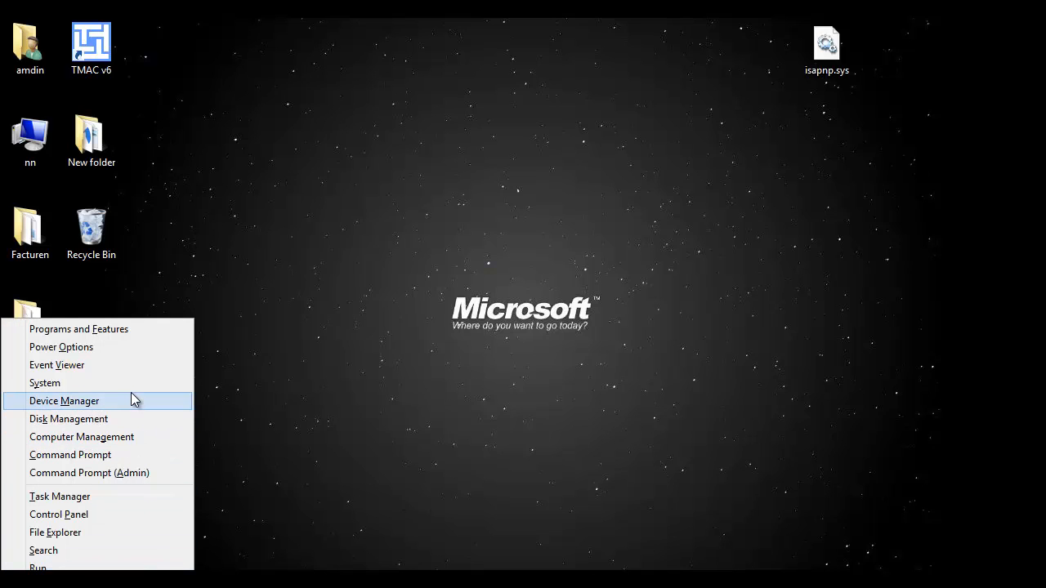
pyautogui.moveTo(77, 409)
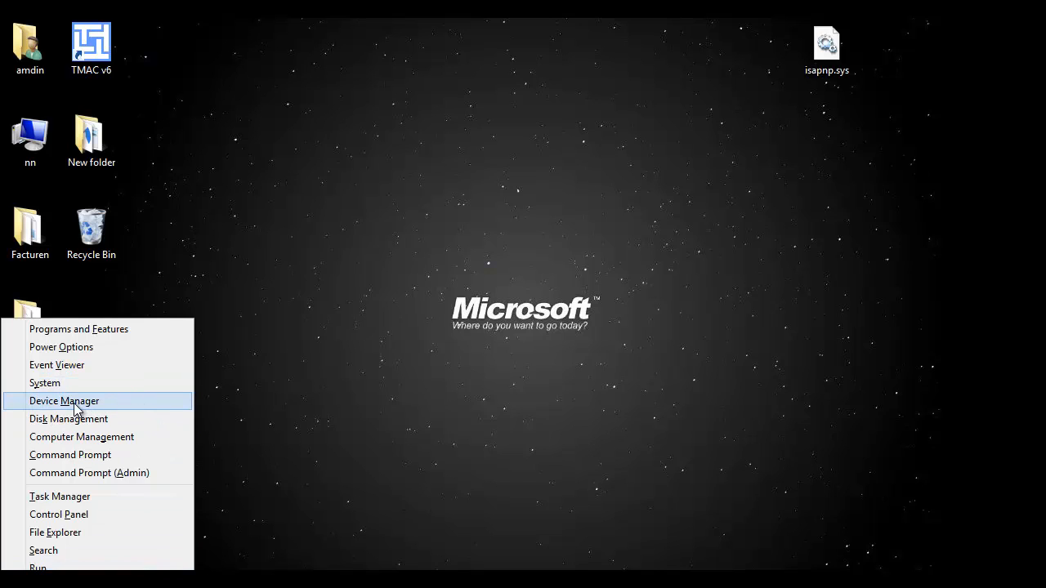
# Launch Device Manager from the Win+X menu
pyautogui.click(356, 412)
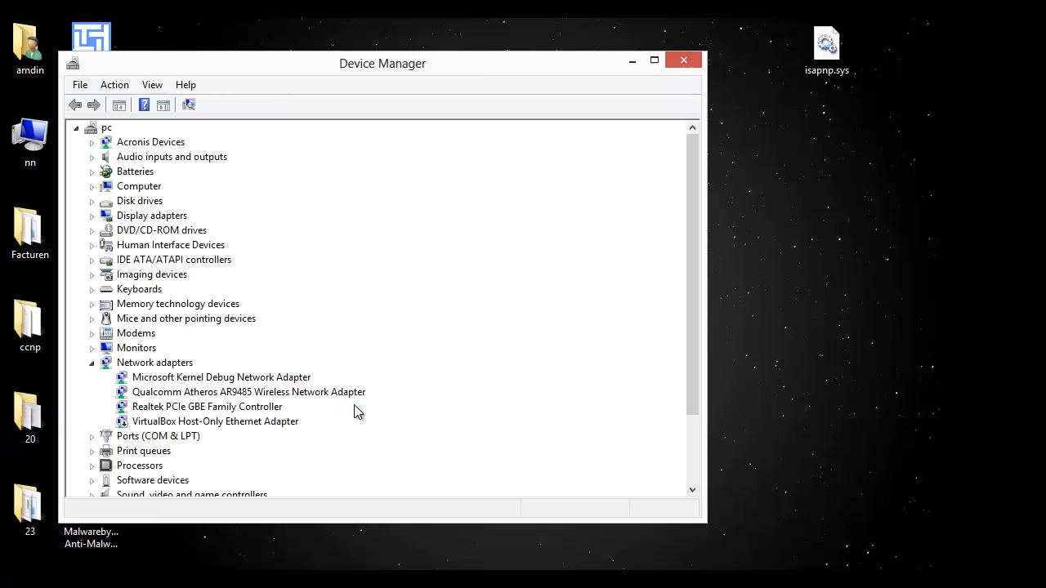
pyautogui.moveTo(184, 370)
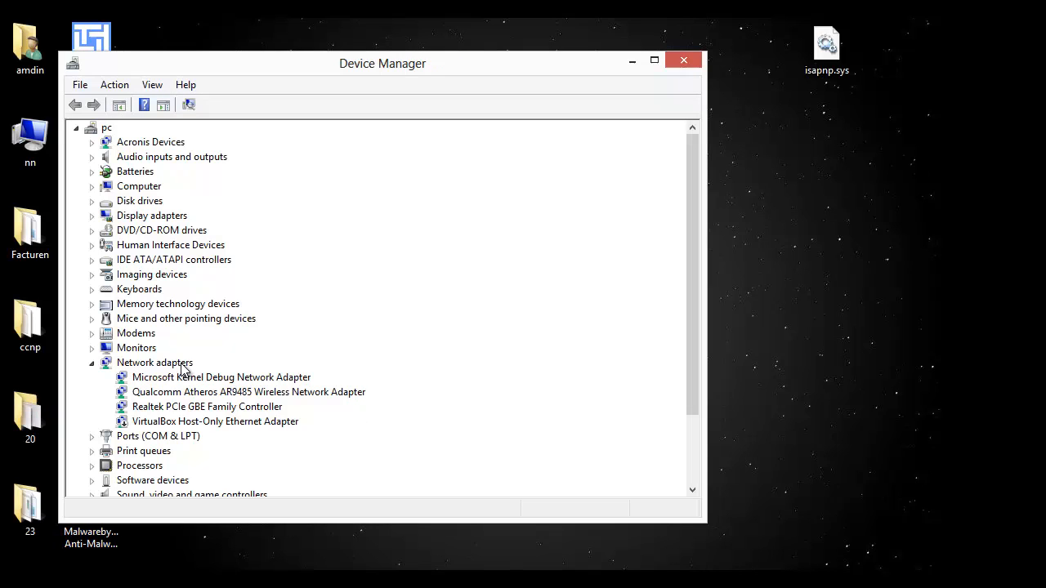
pyautogui.moveTo(271, 407)
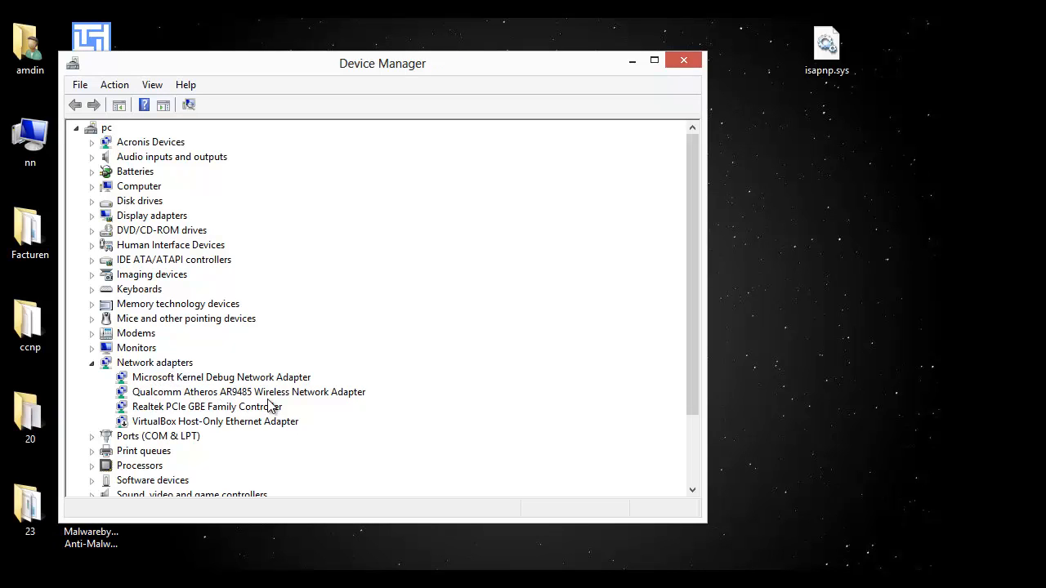
pyautogui.moveTo(350, 401)
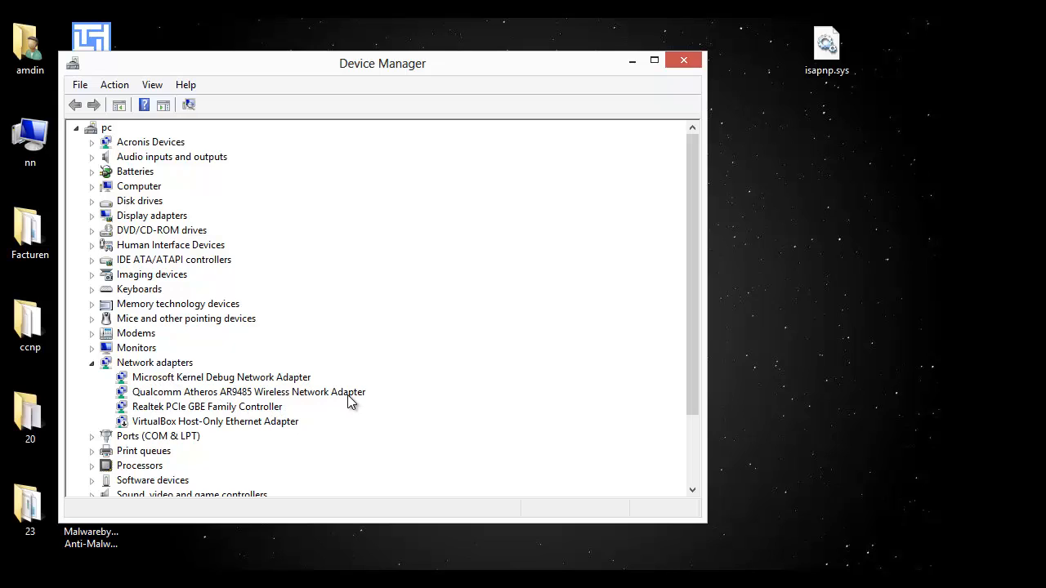
# Start Update Driver Software for the Qualcomm Atheros AR9485 Wireless Network Adapter
pyautogui.rightClick(247, 392)
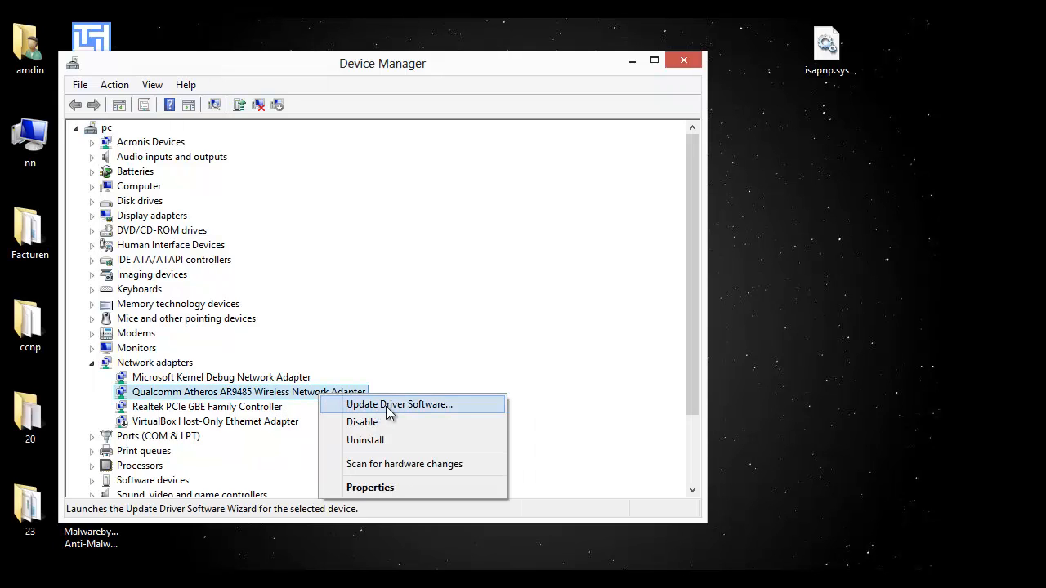
pyautogui.click(400, 404)
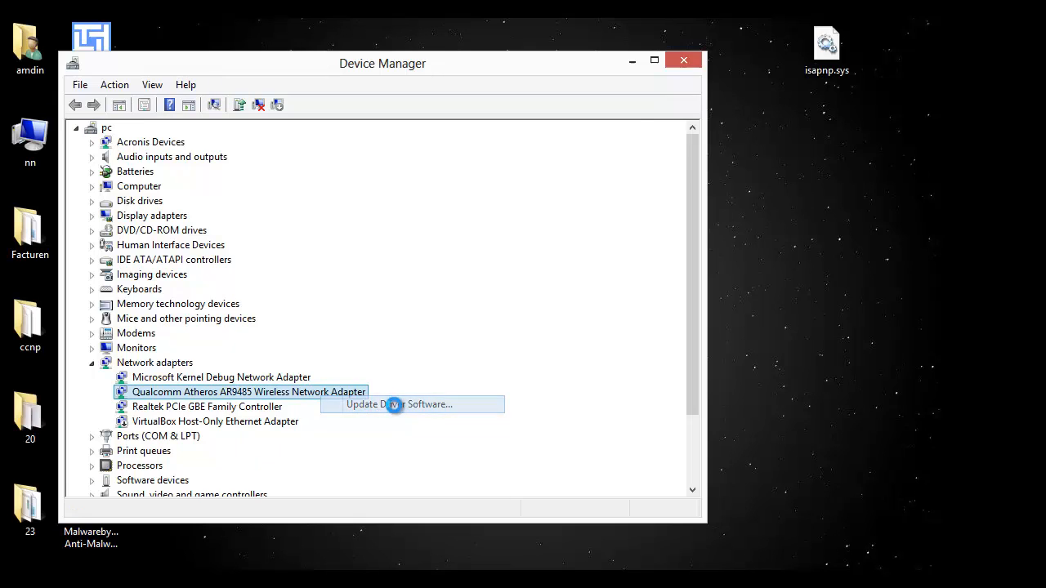
pyautogui.click(399, 404)
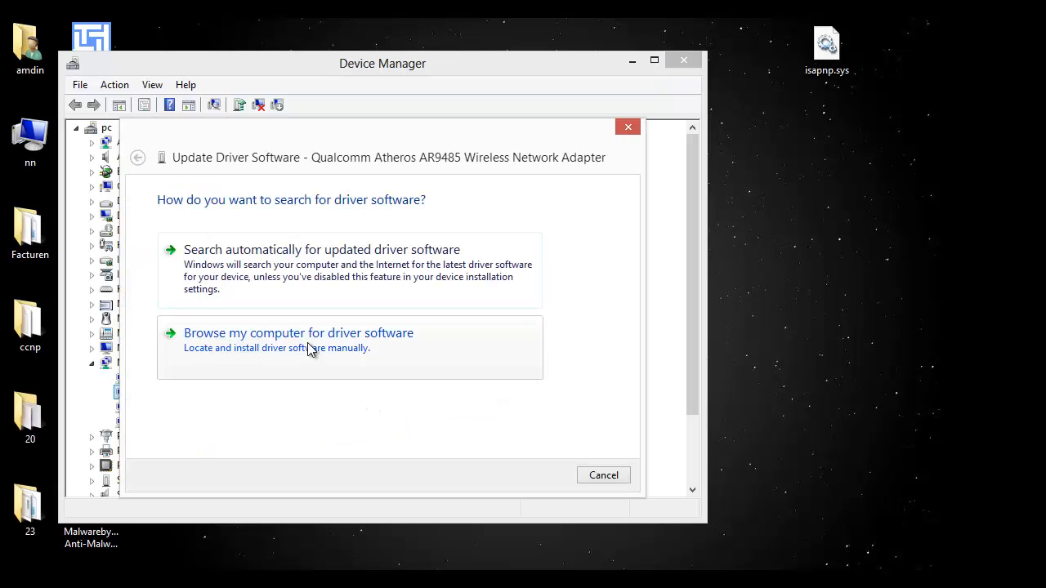
# Choose 'Browse my computer for driver software' in the update wizard
pyautogui.click(297, 332)
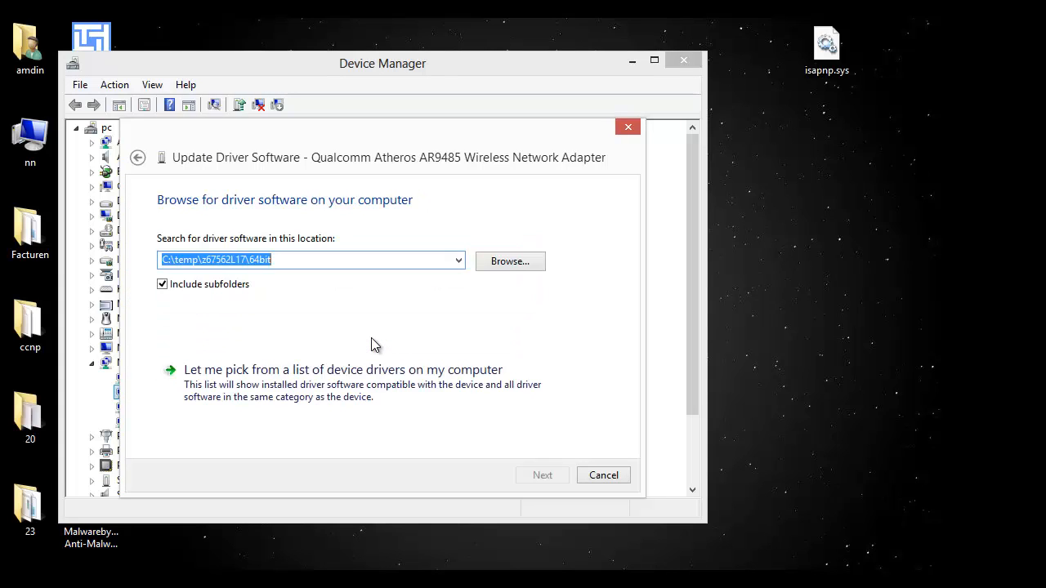
pyautogui.click(343, 369)
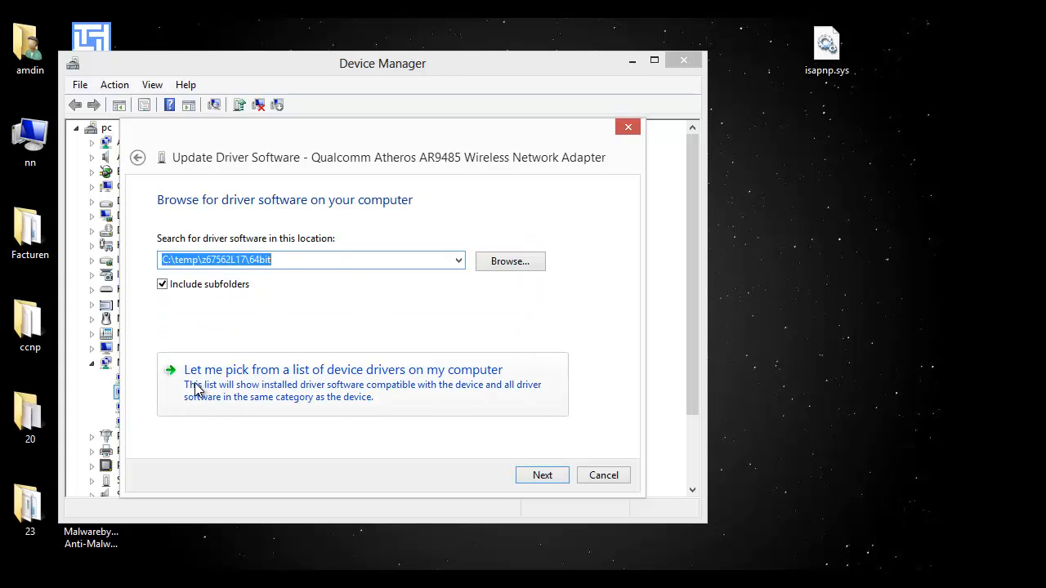
pyautogui.moveTo(208, 384)
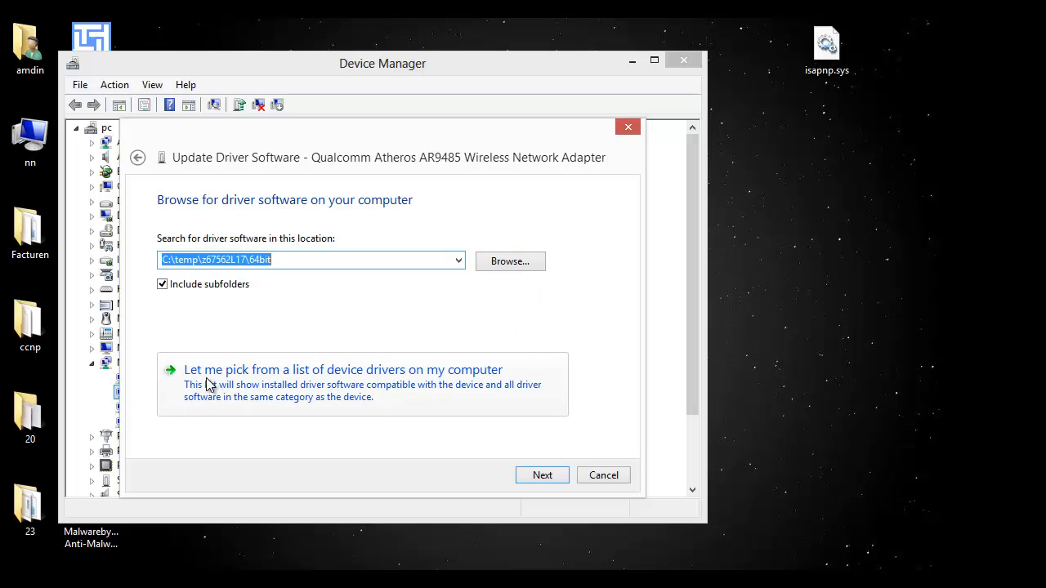
pyautogui.moveTo(202, 382)
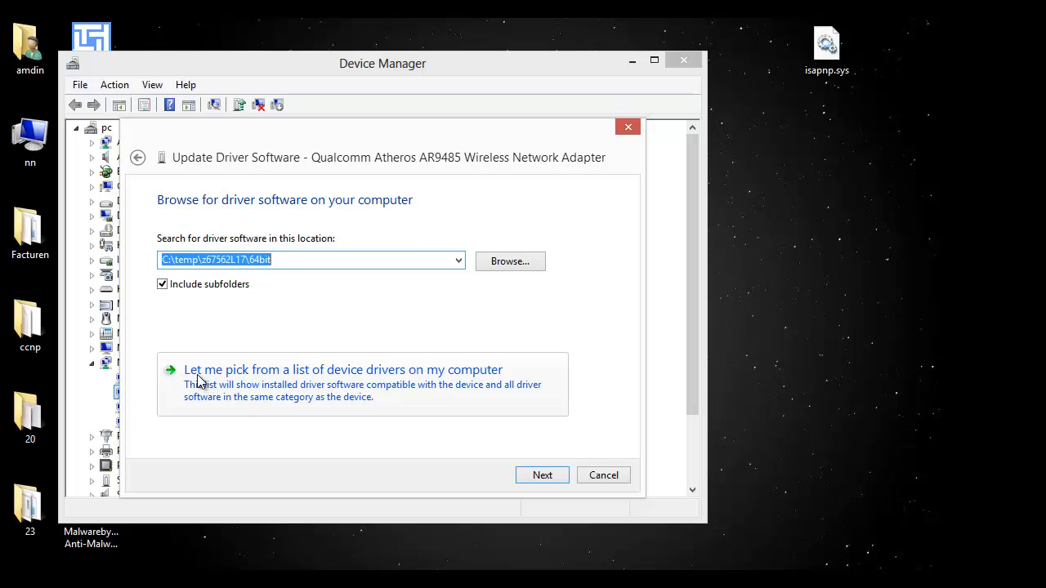
pyautogui.moveTo(286, 382)
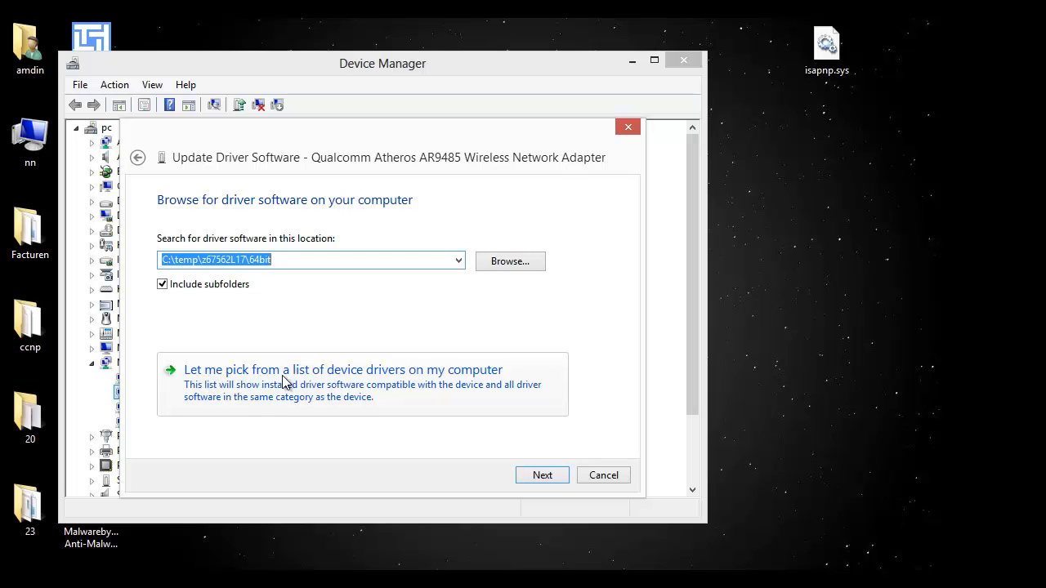
pyautogui.moveTo(337, 379)
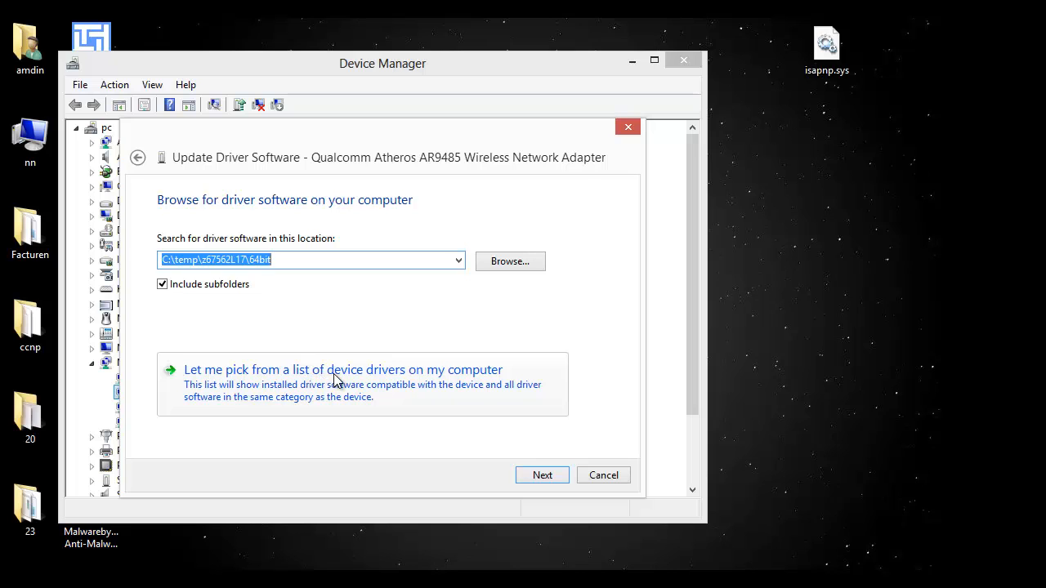
# Choose 'Let me pick from a list of device drivers on my computer'
pyautogui.click(342, 369)
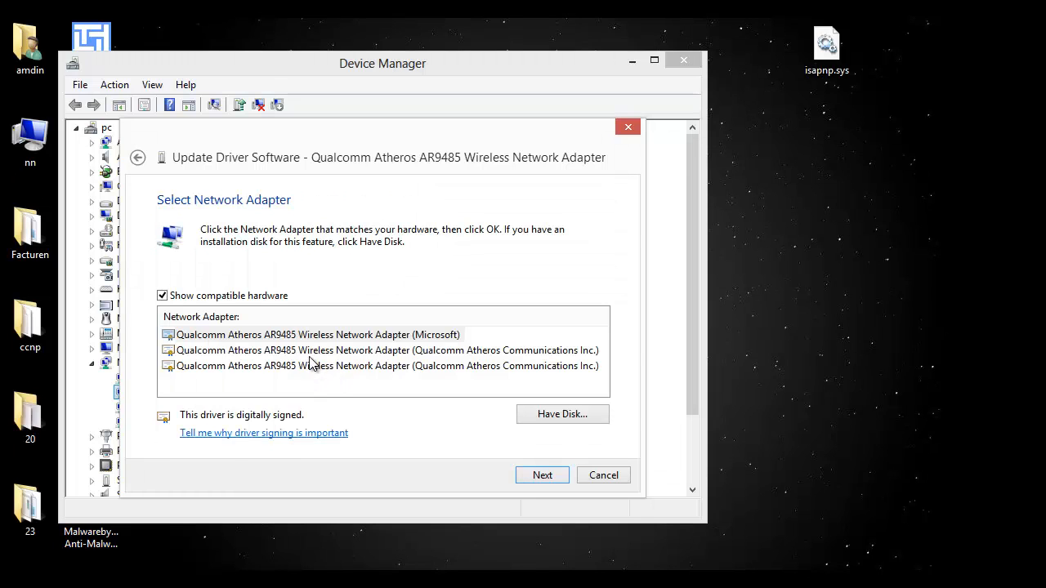
pyautogui.moveTo(366, 349)
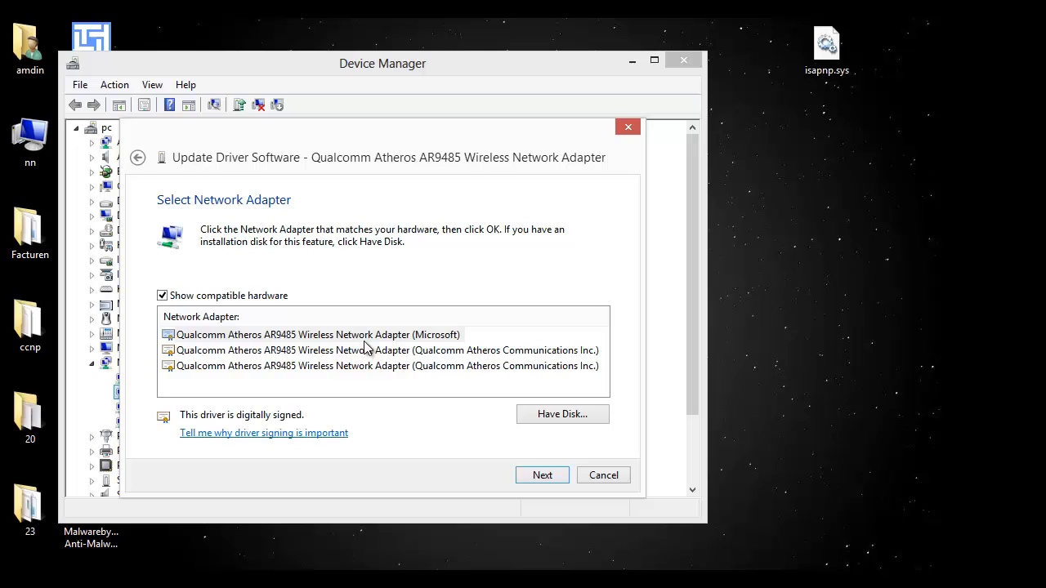
pyautogui.moveTo(384, 381)
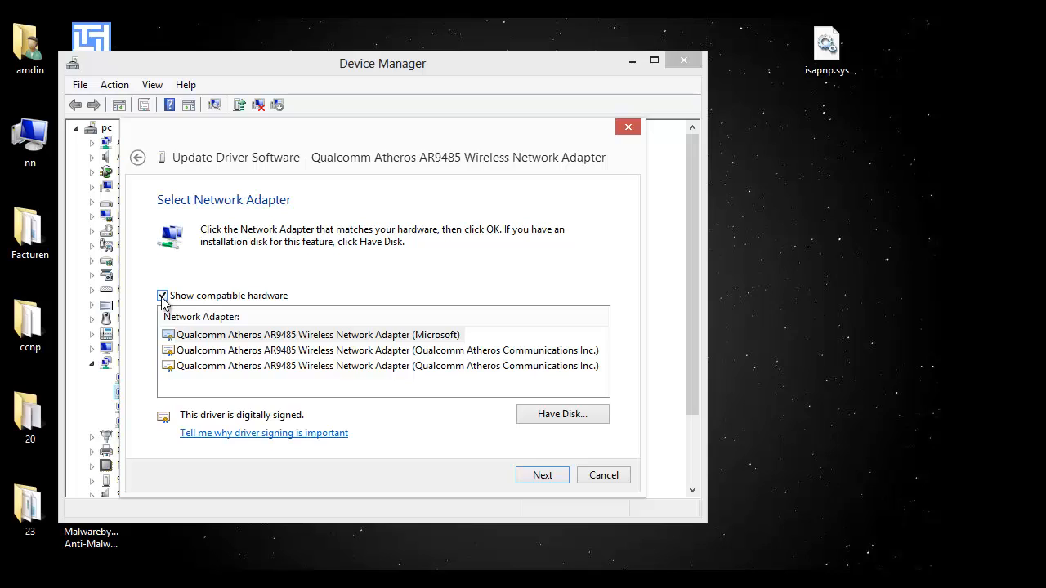
pyautogui.moveTo(354, 357)
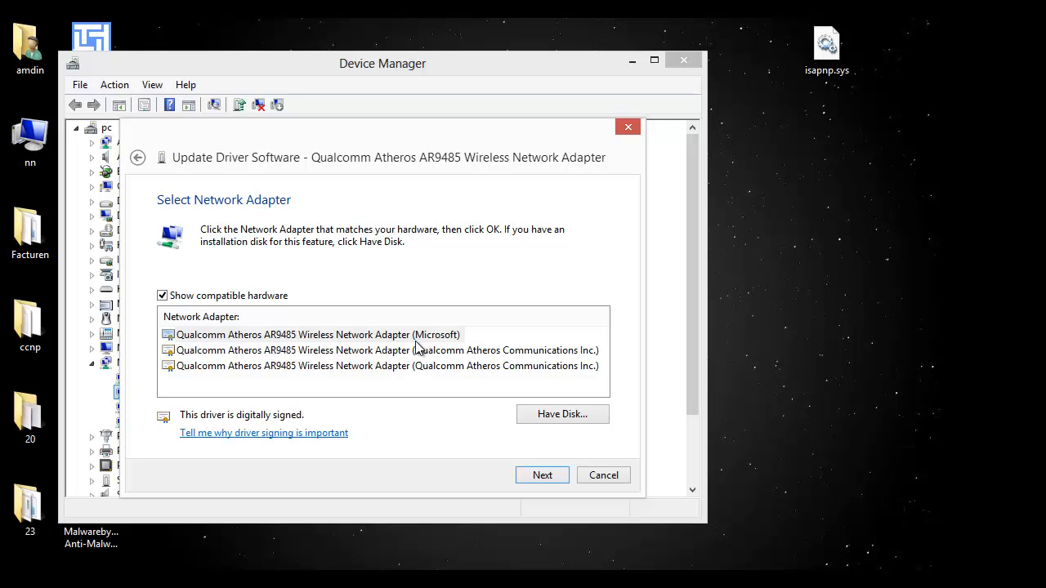
pyautogui.moveTo(426, 347)
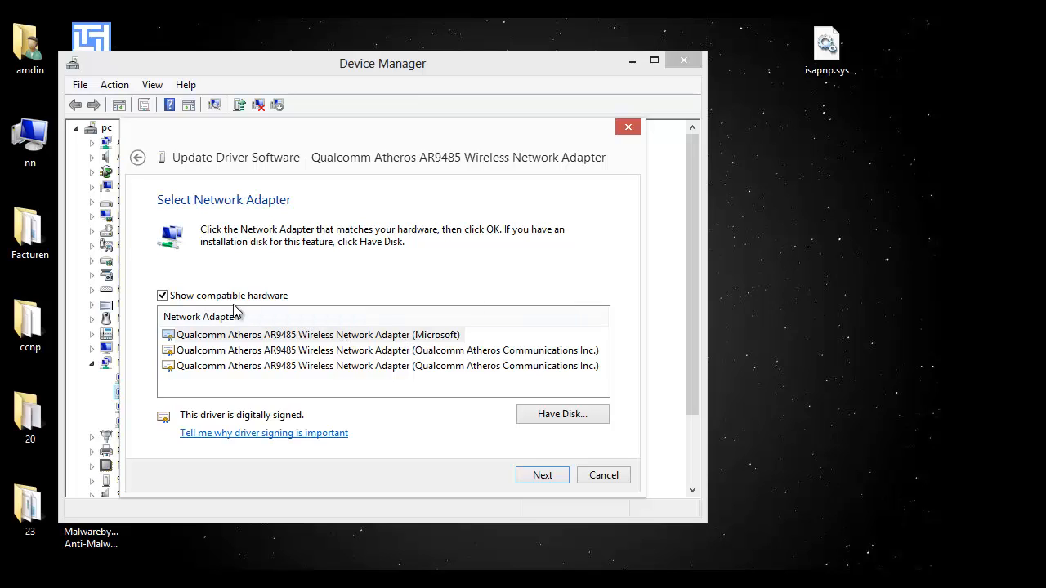
pyautogui.click(163, 295)
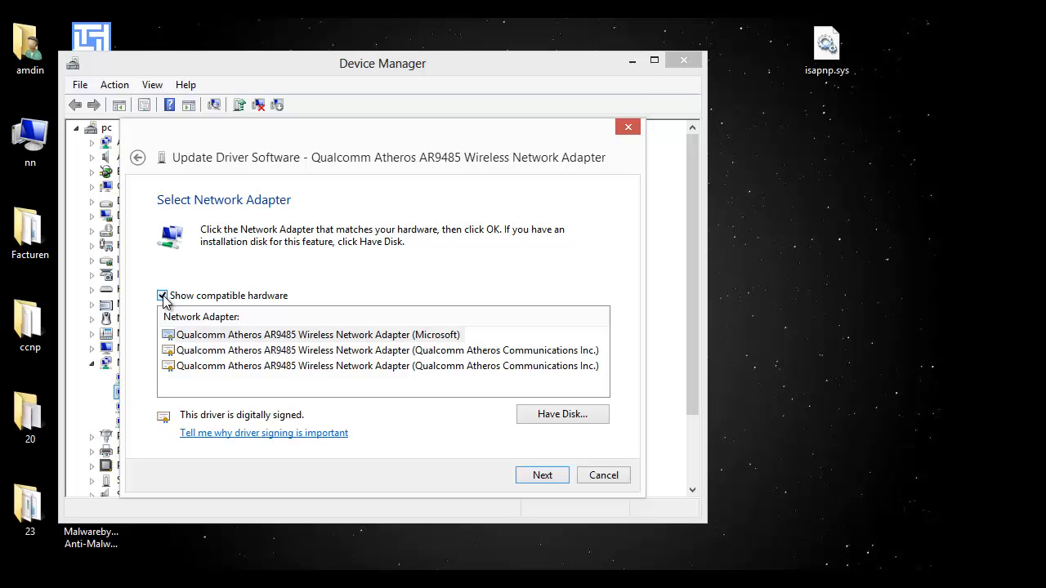
# Show all drivers, select 2L (Conceptronic) > Conceptronic 54Mbps USB adapter, and continue
pyautogui.click(163, 296)
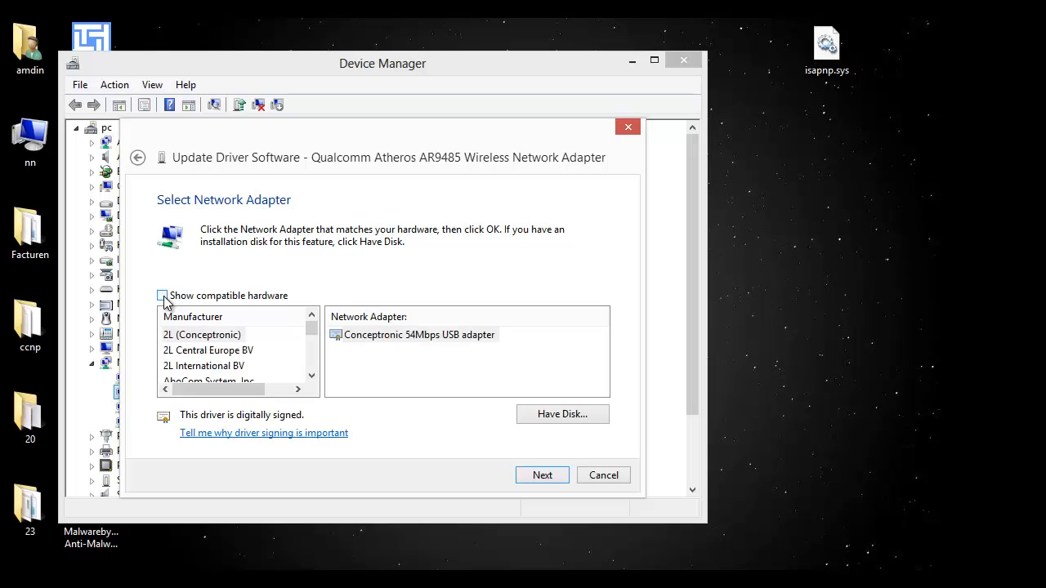
pyautogui.click(163, 296)
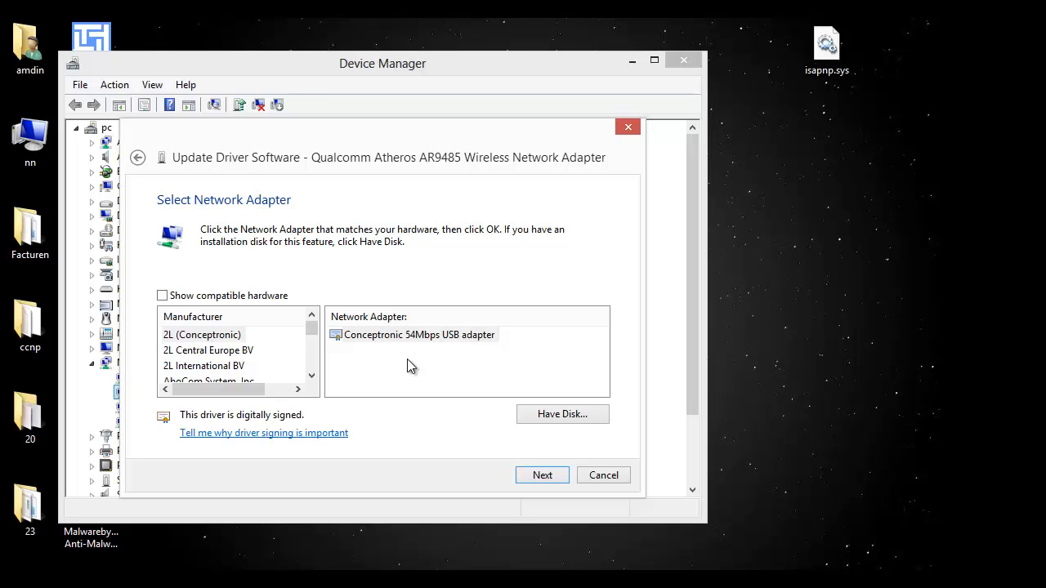
pyautogui.moveTo(380, 342)
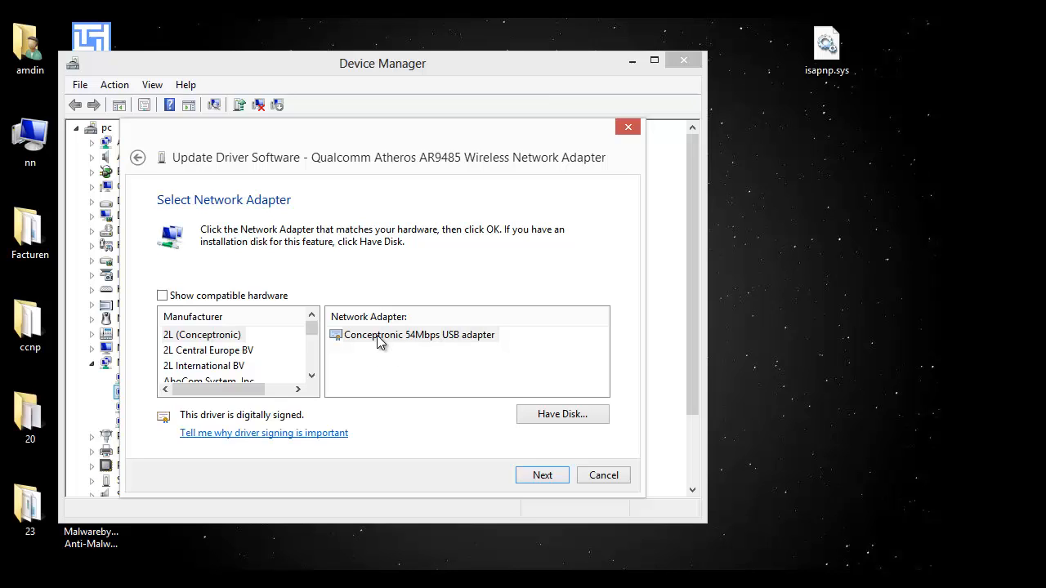
pyautogui.click(417, 334)
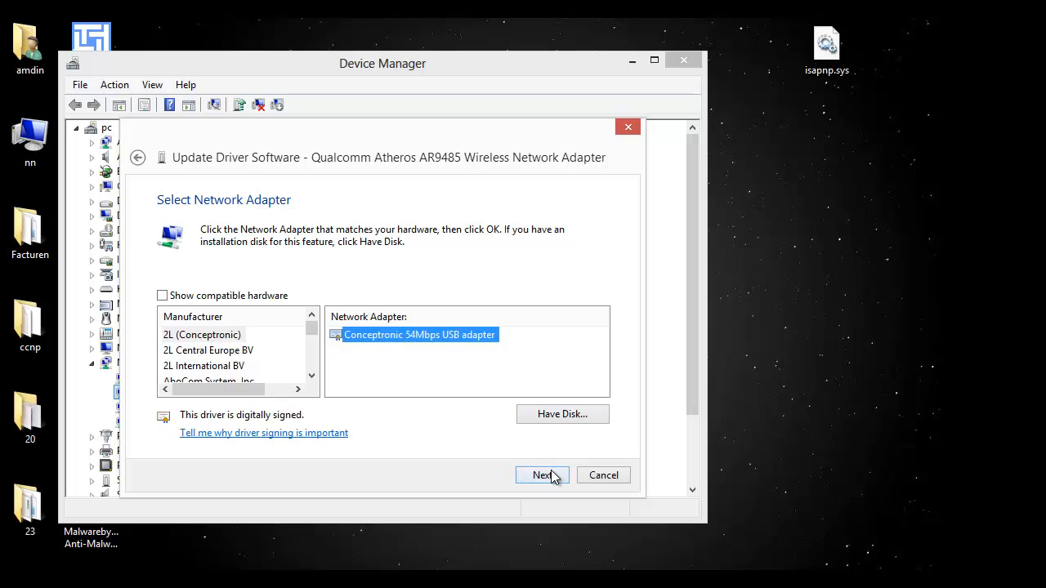
pyautogui.click(542, 475)
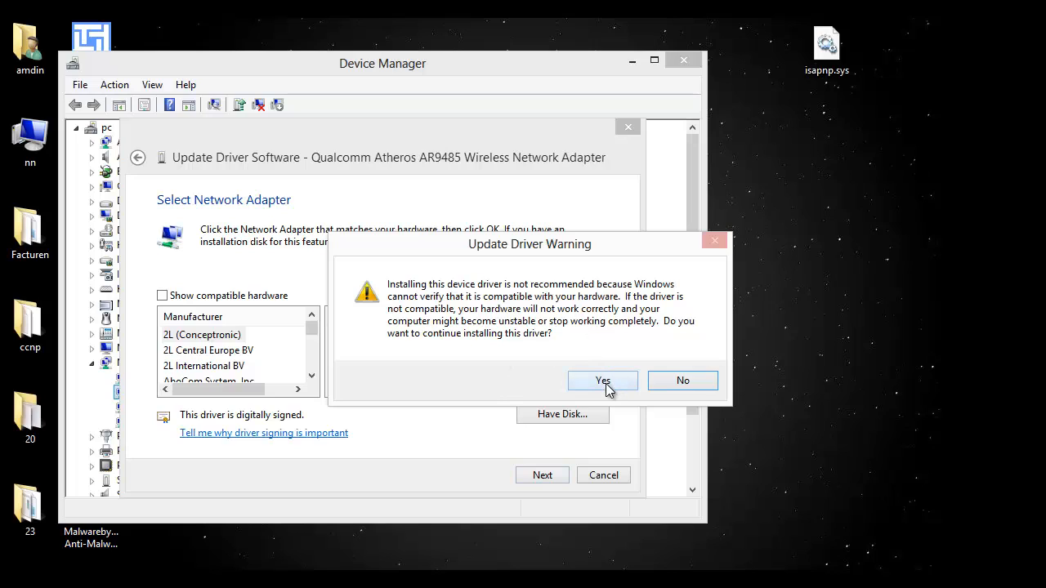
# Confirm installing the unverified Conceptronic driver and dismiss the Code 10 failure report
pyautogui.click(602, 381)
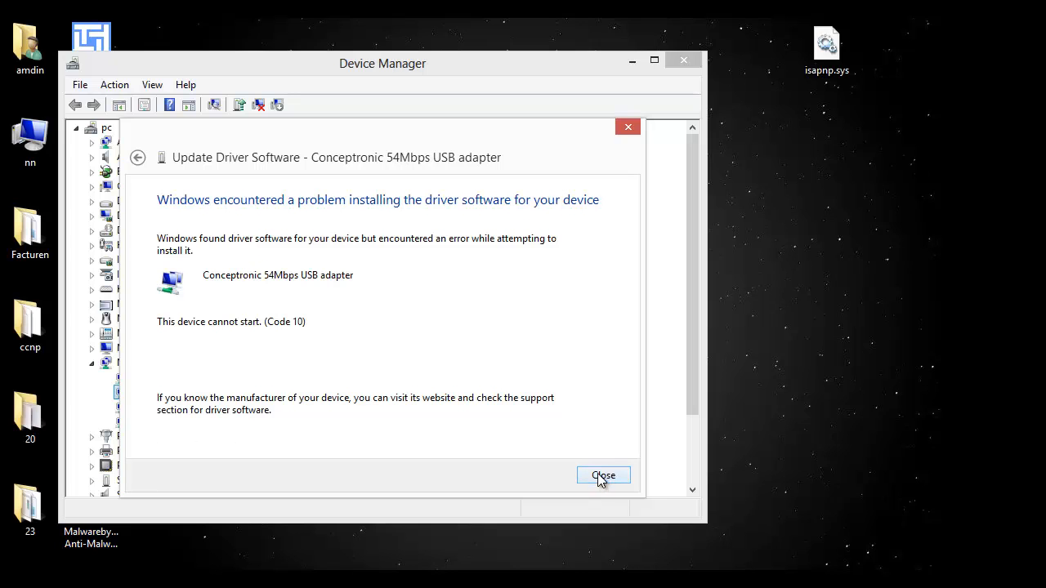
pyautogui.click(604, 476)
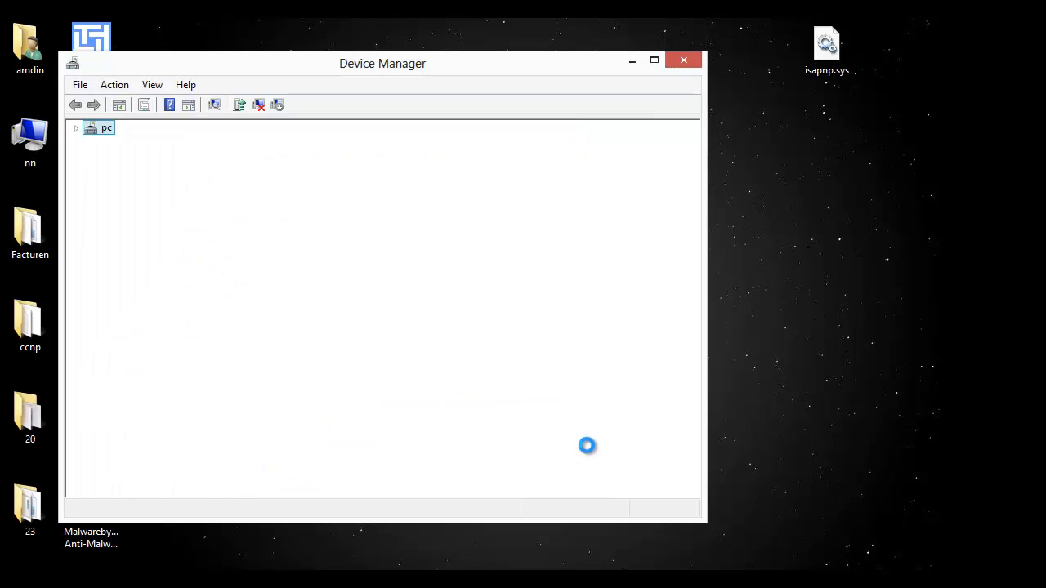